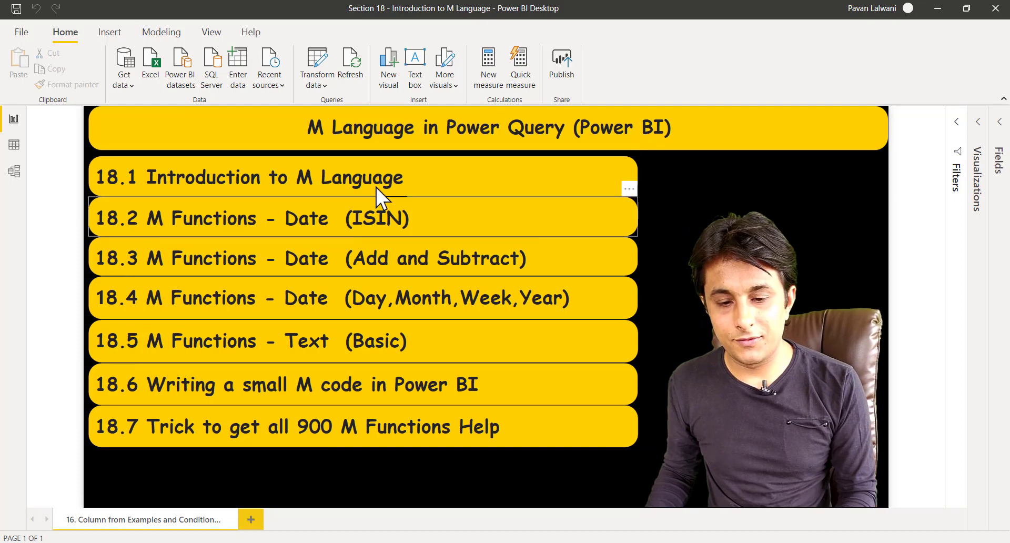
mouse_move(145, 164)
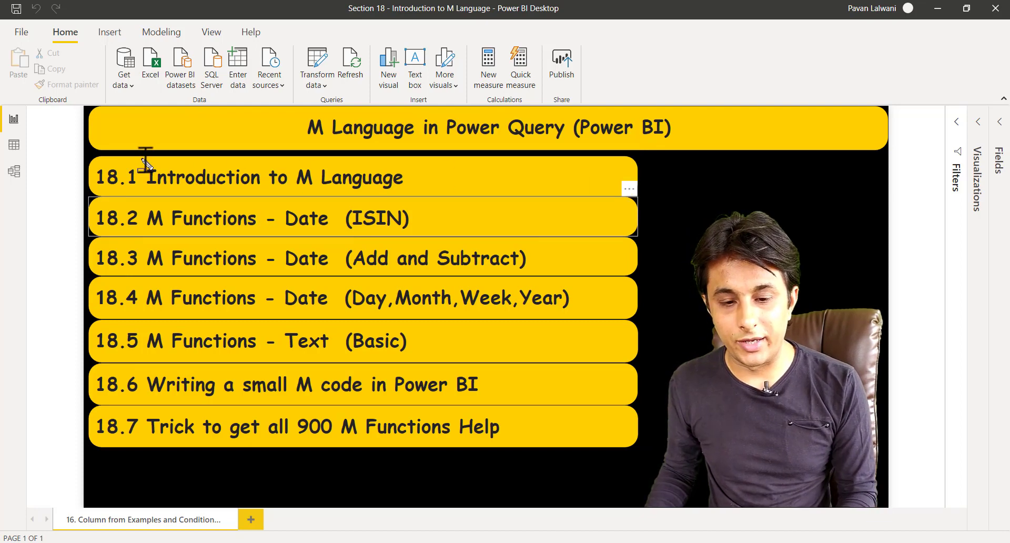
- Draw blue boxes around lesson titles 18.1 Introduction, 18.5 Text (Basic) and 18.6 Writing M code
left_click(277, 177)
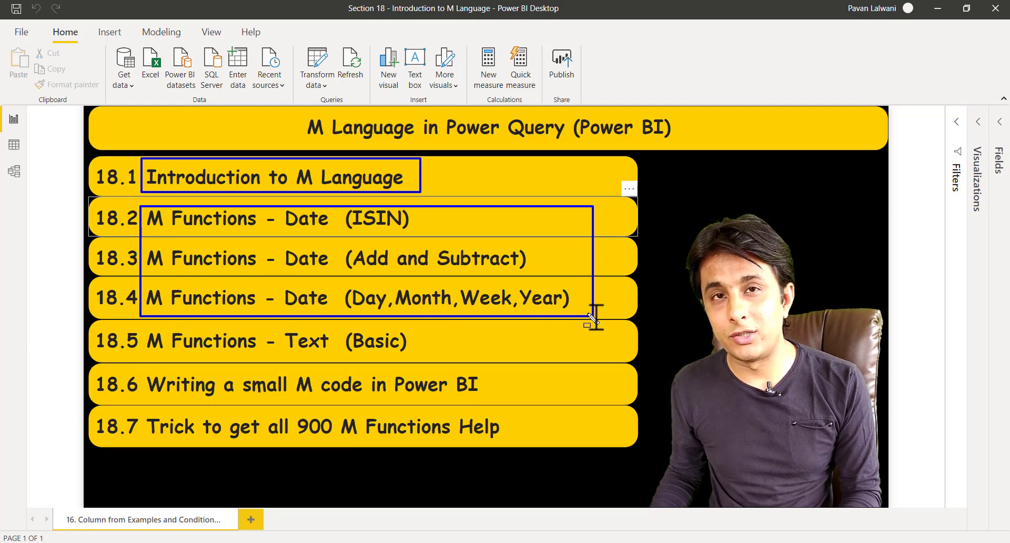
mouse_move(303, 360)
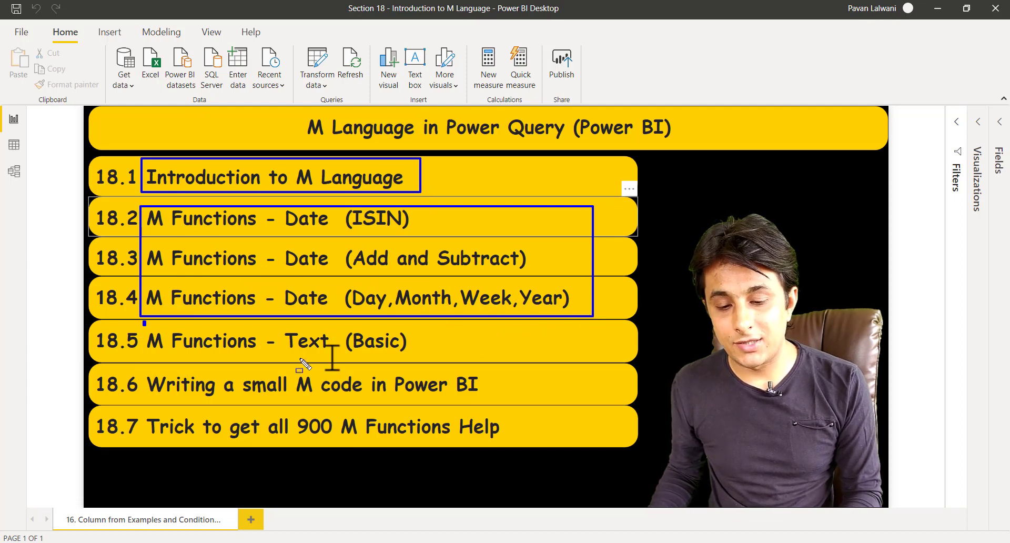
left_click(294, 341)
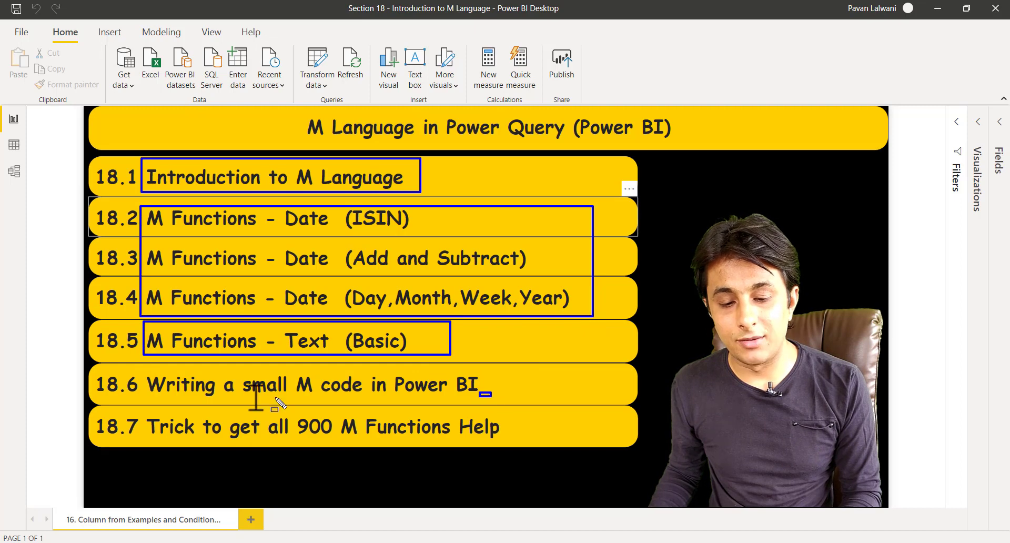
left_click(290, 384)
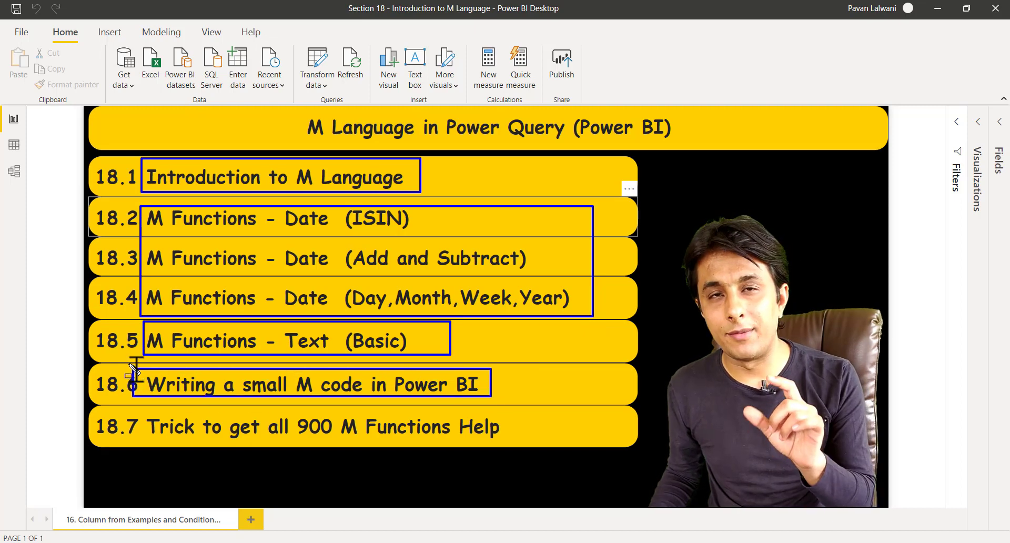